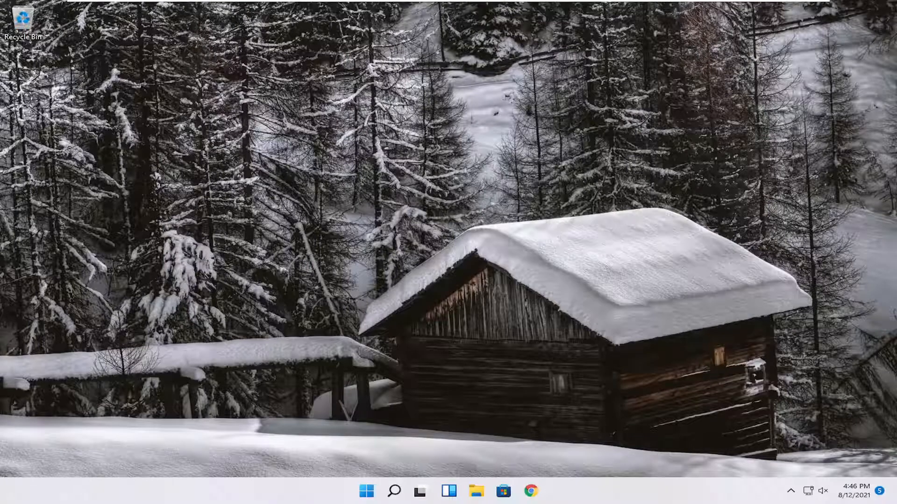
mouse_move(289, 310)
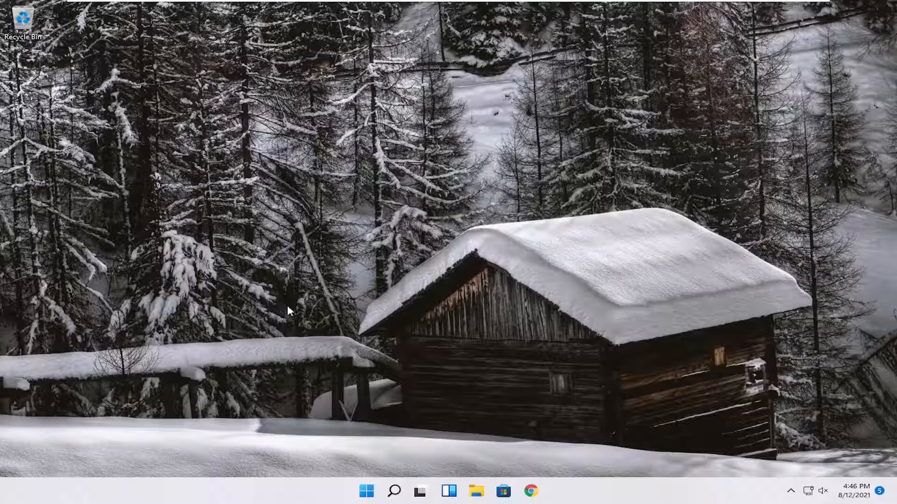
Launch Services from Windows Search and select Background Intelligent Transfer Service.
left_click(393, 491)
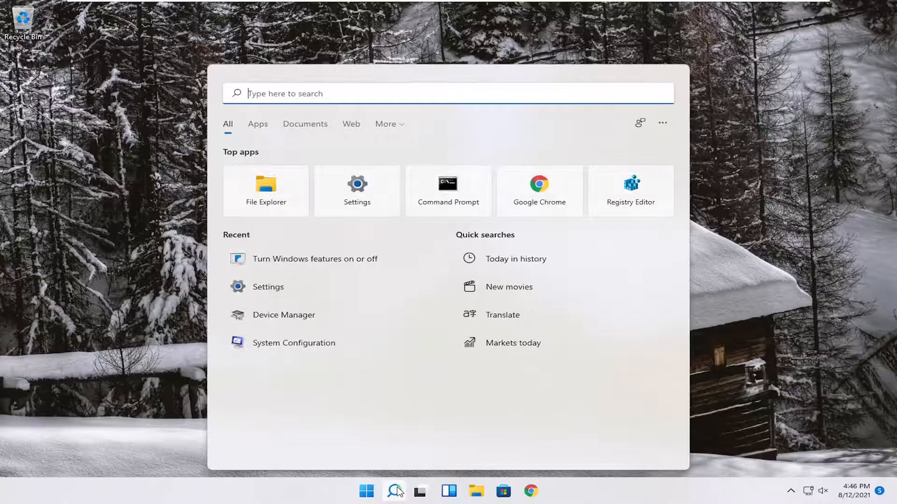
type("services")
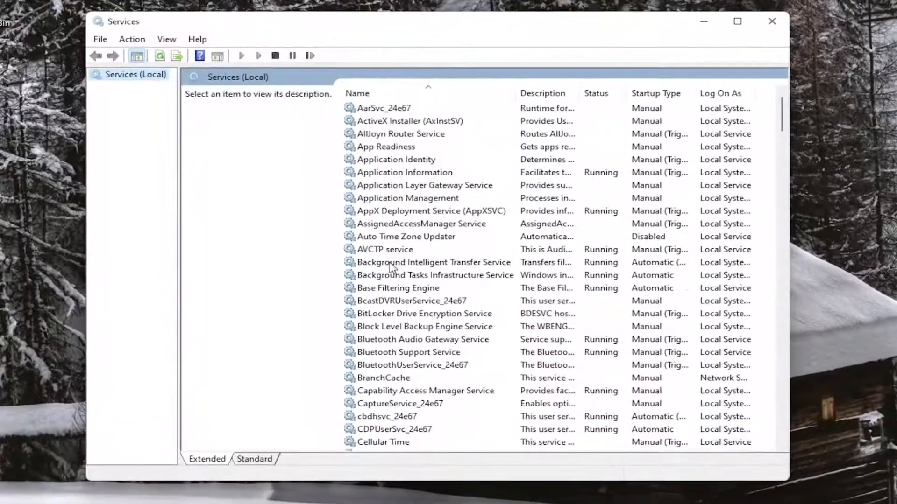
left_click(432, 262)
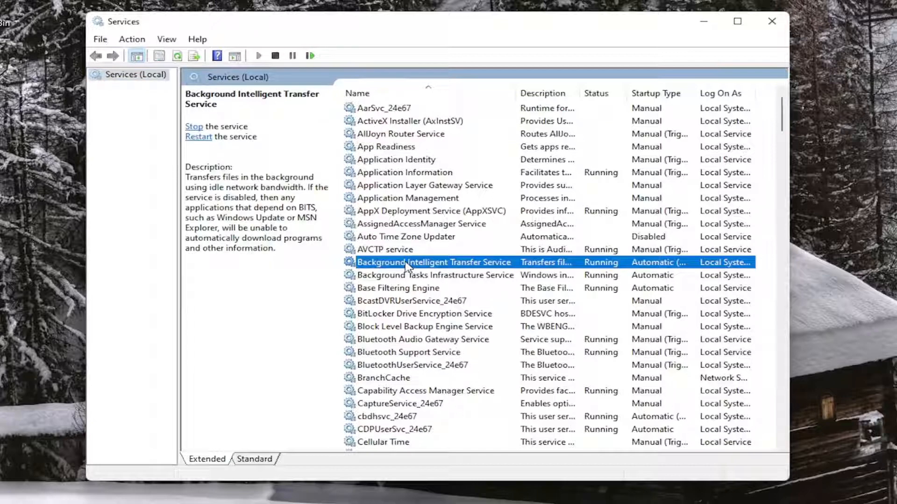
Stop Background Intelligent Transfer Service, set its startup type to Disabled, and save with OK.
double_click(433, 262)
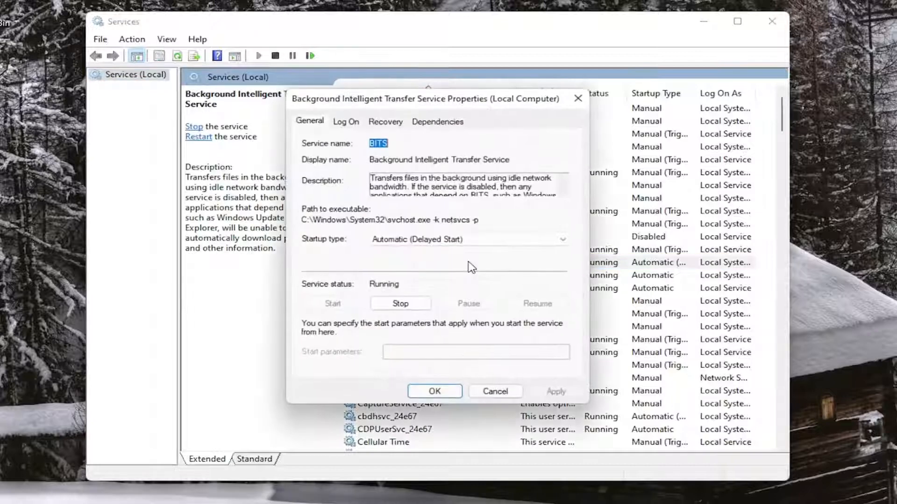
left_click(401, 303)
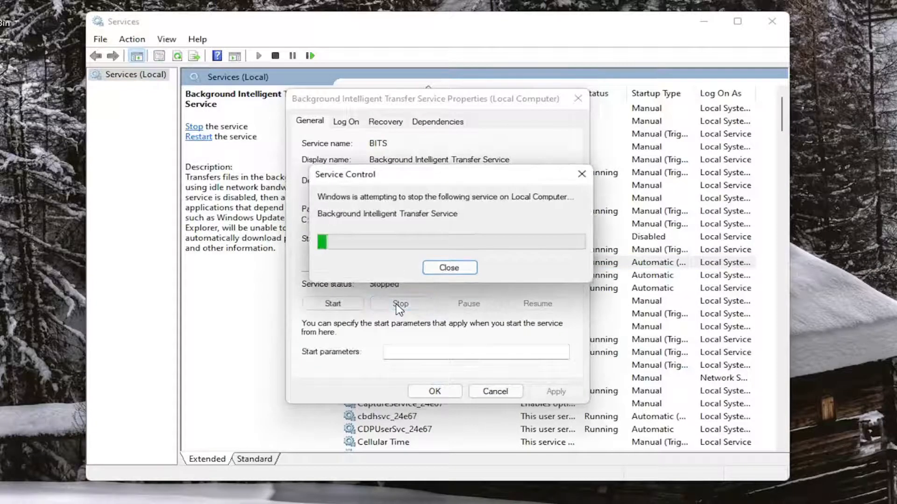
left_click(449, 267)
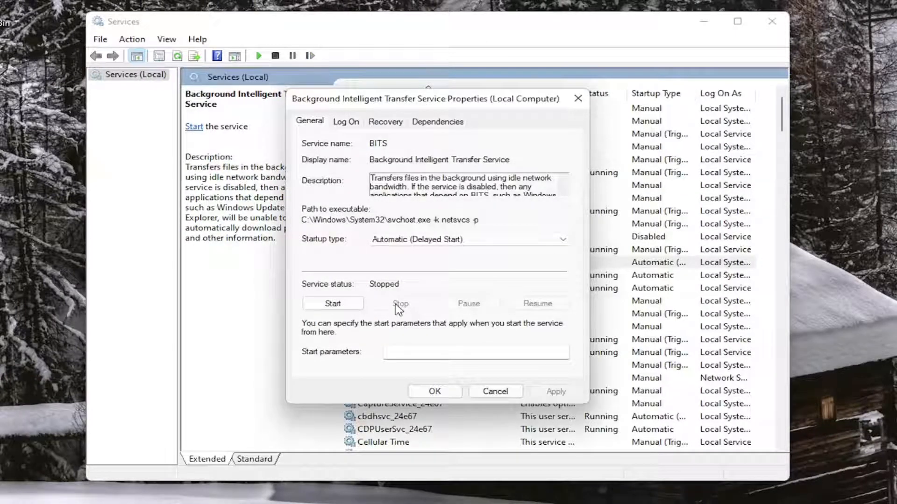
mouse_move(343, 265)
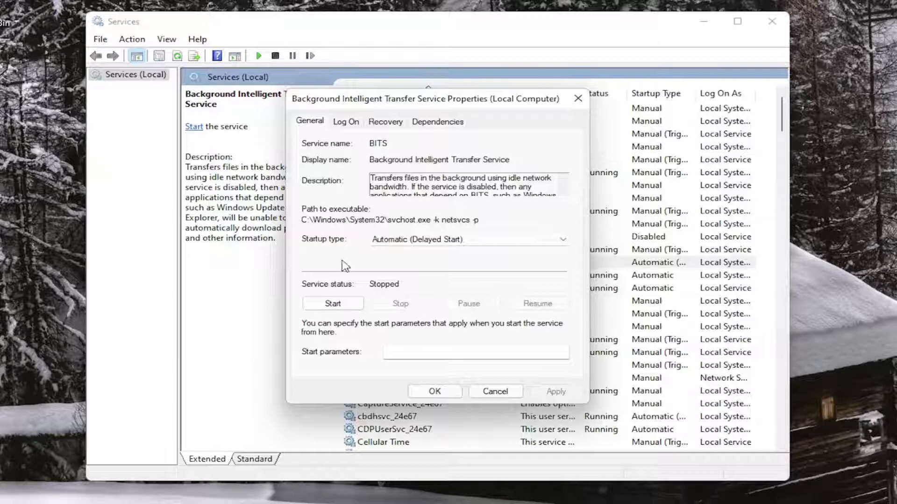
left_click(467, 240)
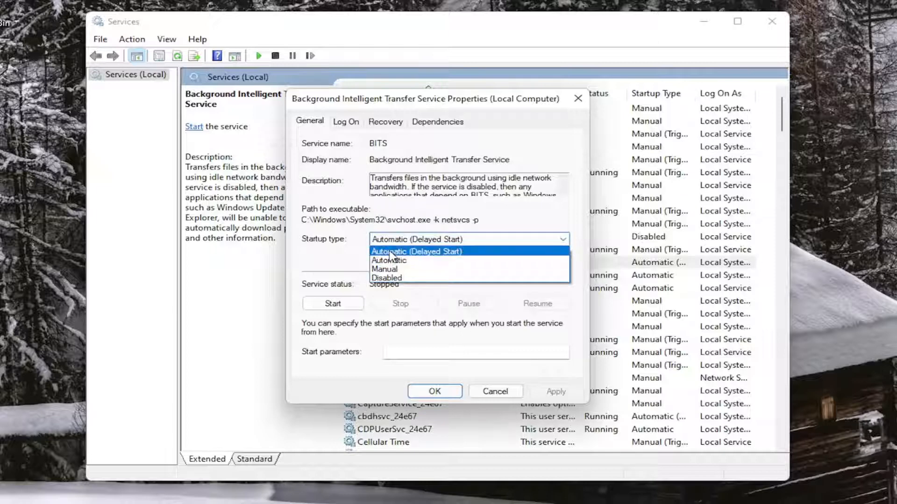
mouse_move(391, 252)
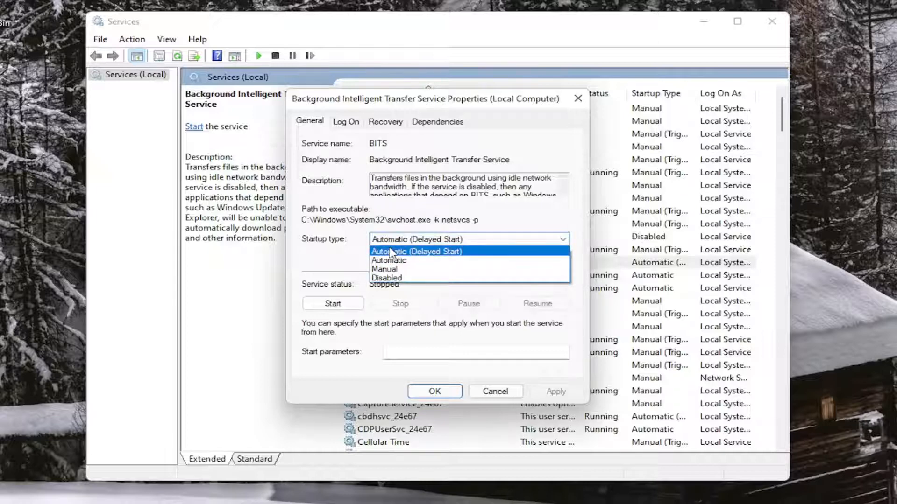
mouse_move(386, 278)
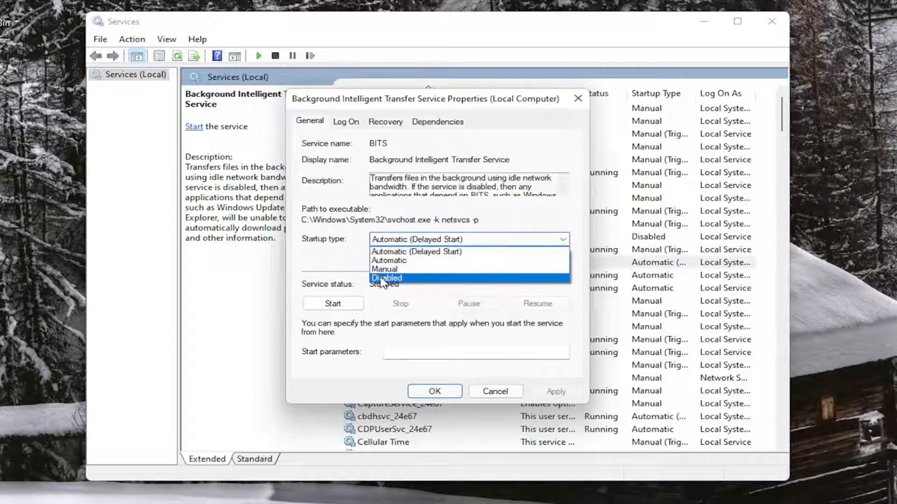
left_click(387, 278)
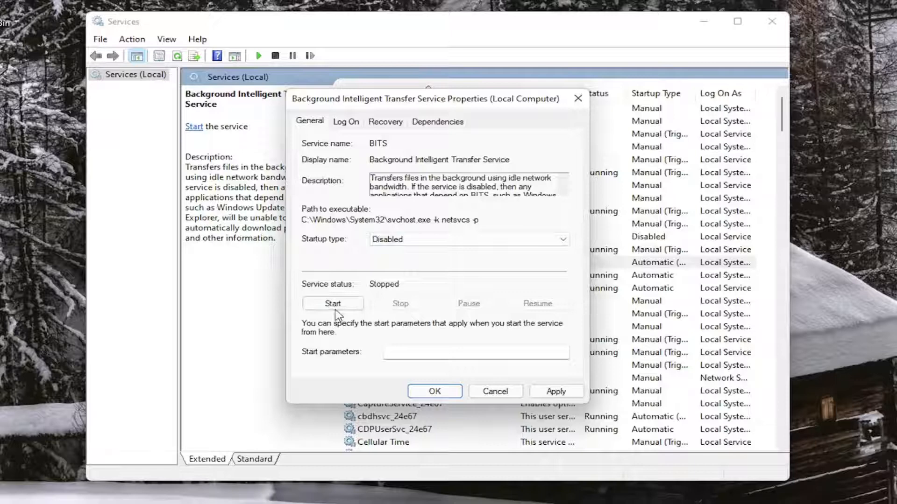
mouse_move(329, 250)
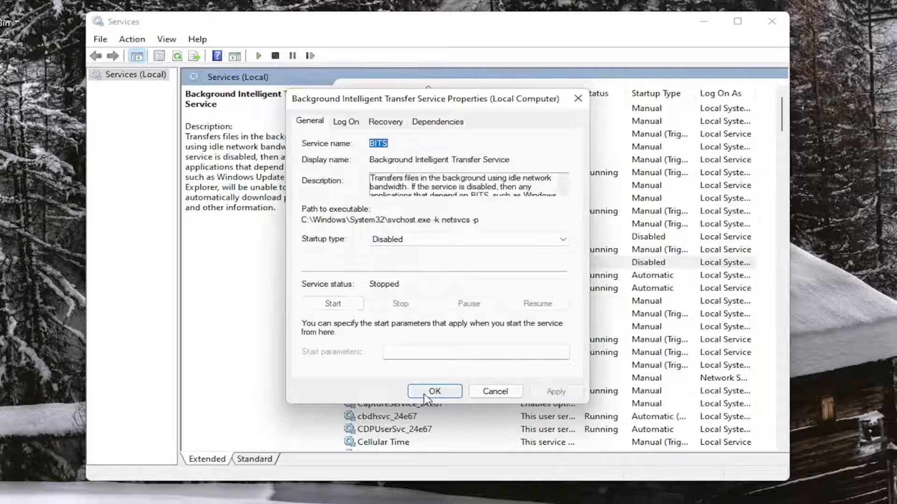
left_click(433, 391)
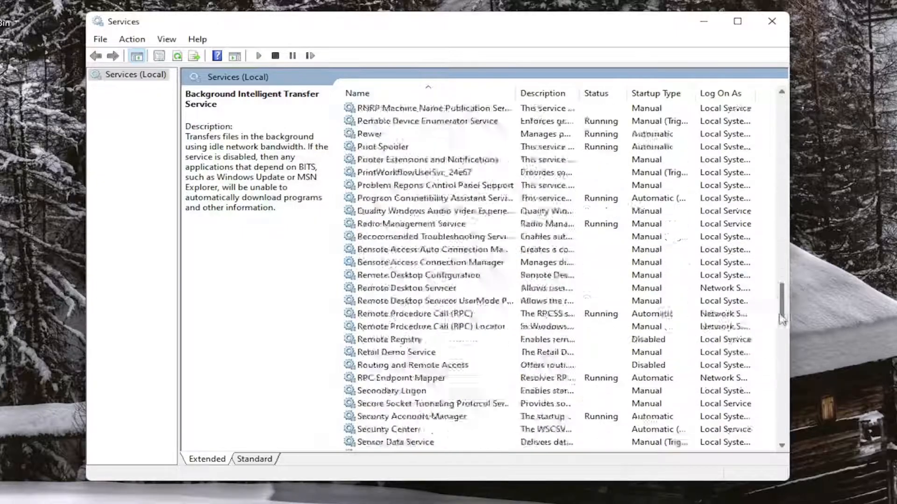
Scroll to Windows Update and open its properties dialog.
scroll("down", 3)
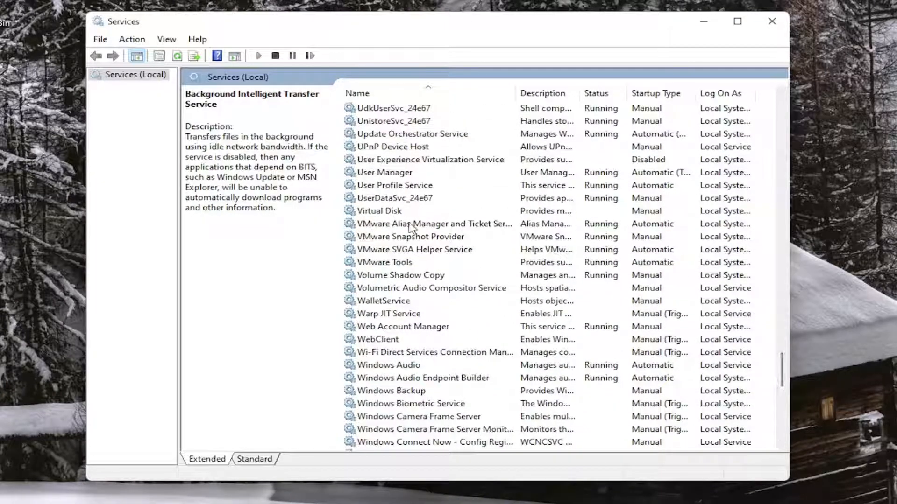
scroll("down", 3)
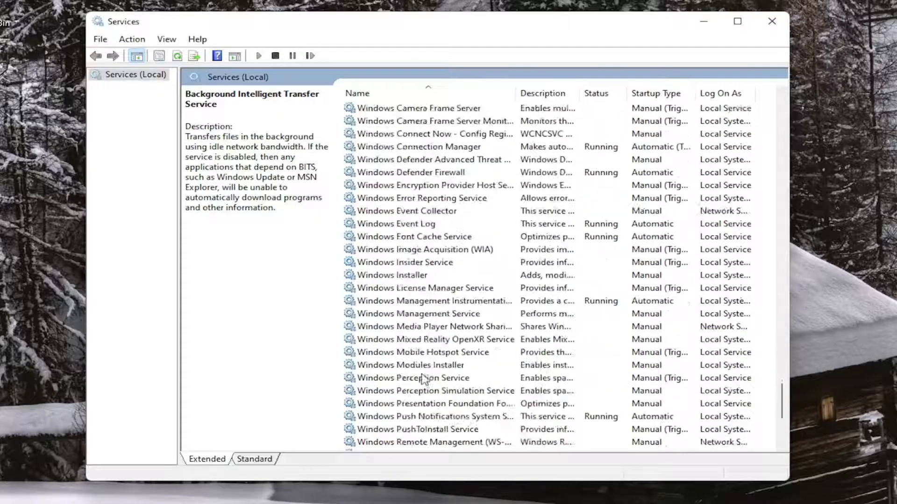
scroll("up", 3)
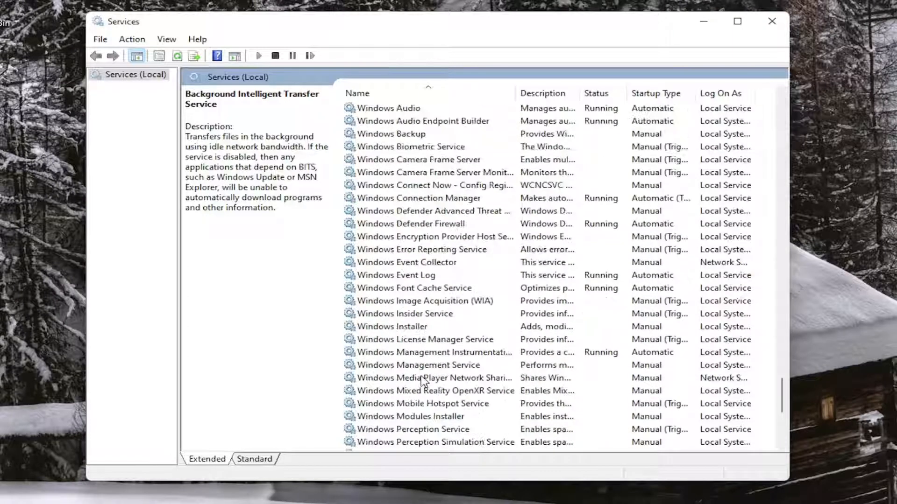
scroll("down", 3)
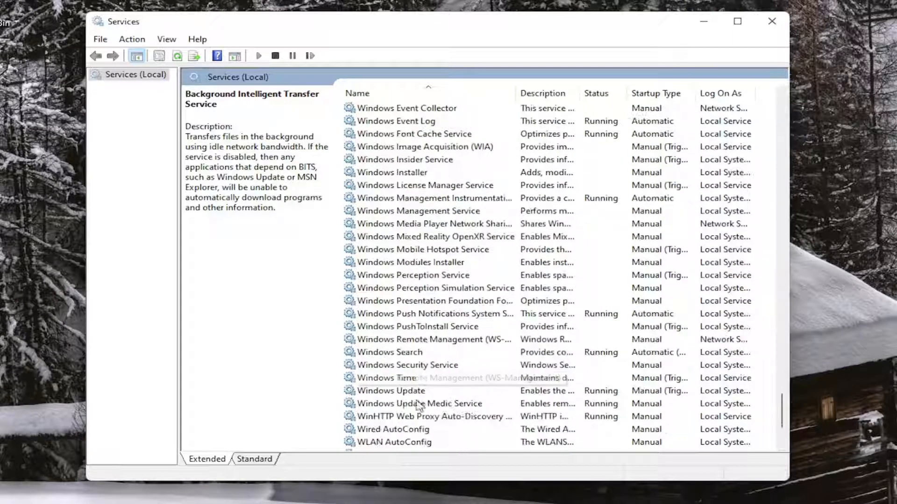
double_click(392, 390)
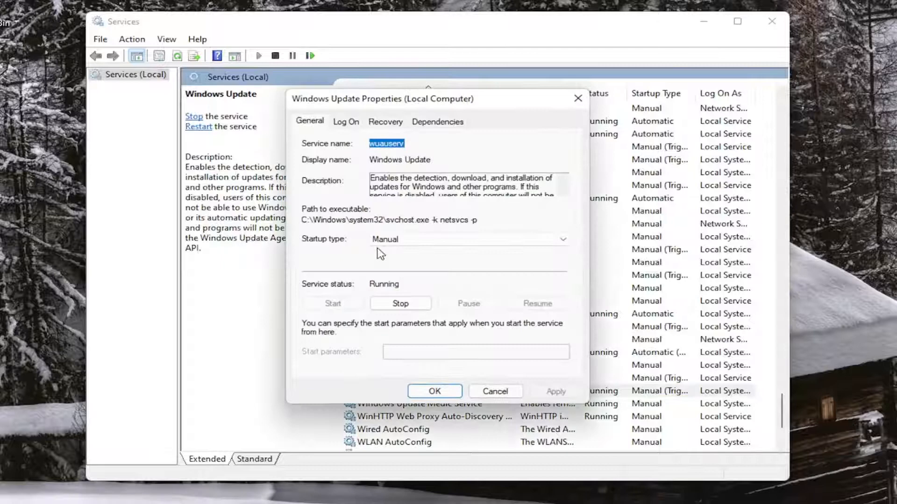
Stop Windows Update, set its startup type to Disabled, save, and close Services.
left_click(468, 239)
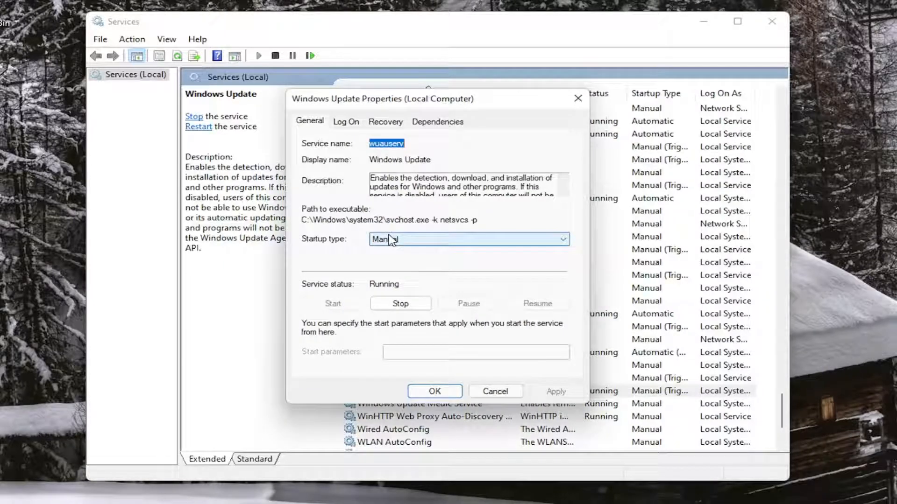
left_click(561, 239)
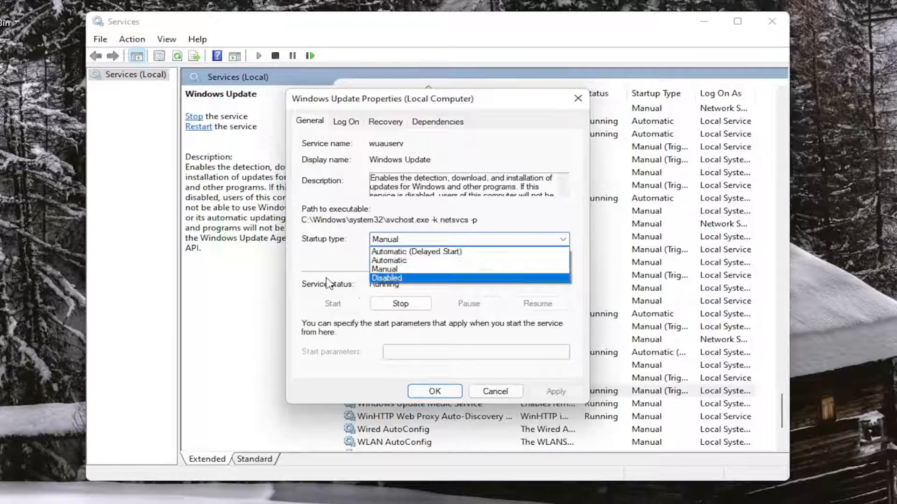
left_click(384, 269)
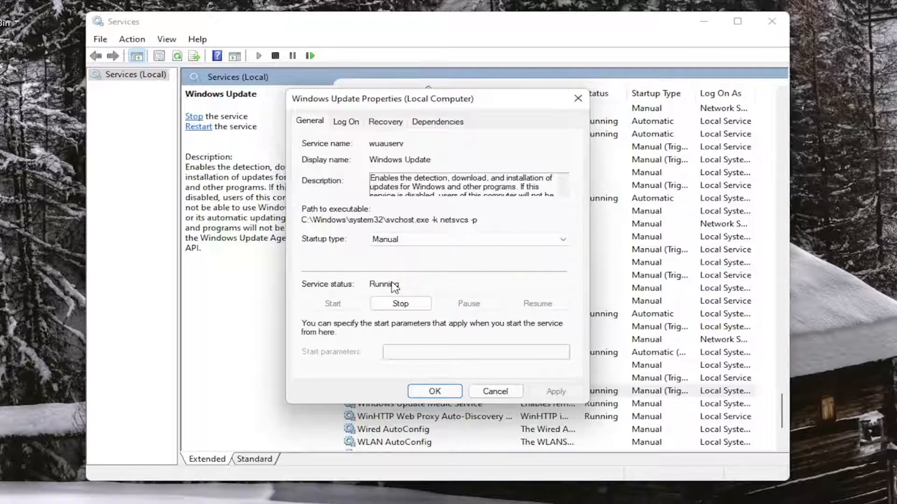
mouse_move(400, 304)
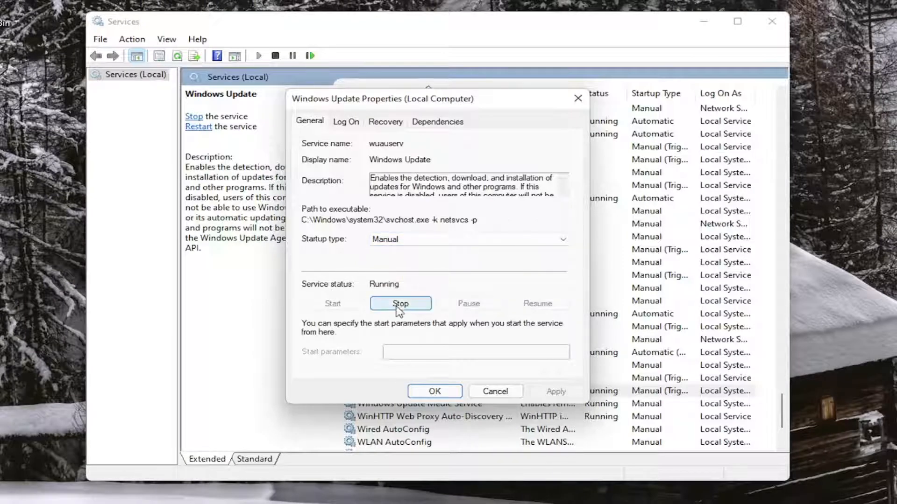
left_click(401, 304)
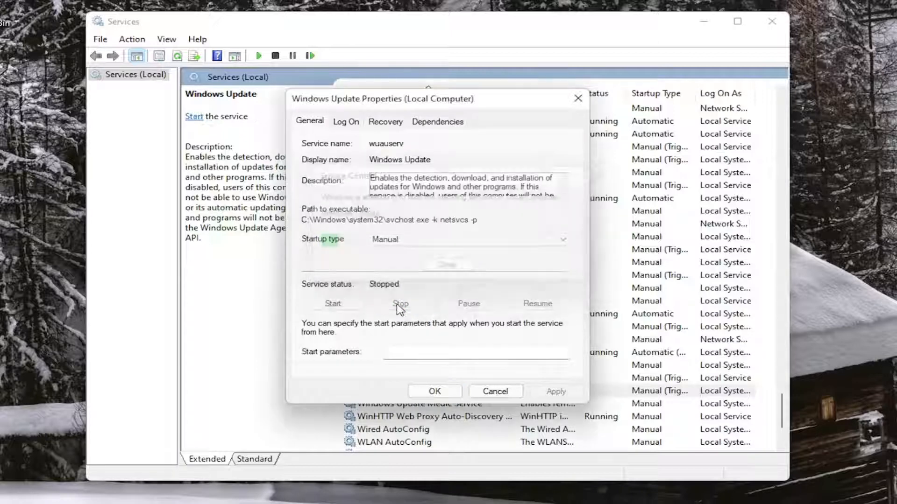
left_click(467, 239)
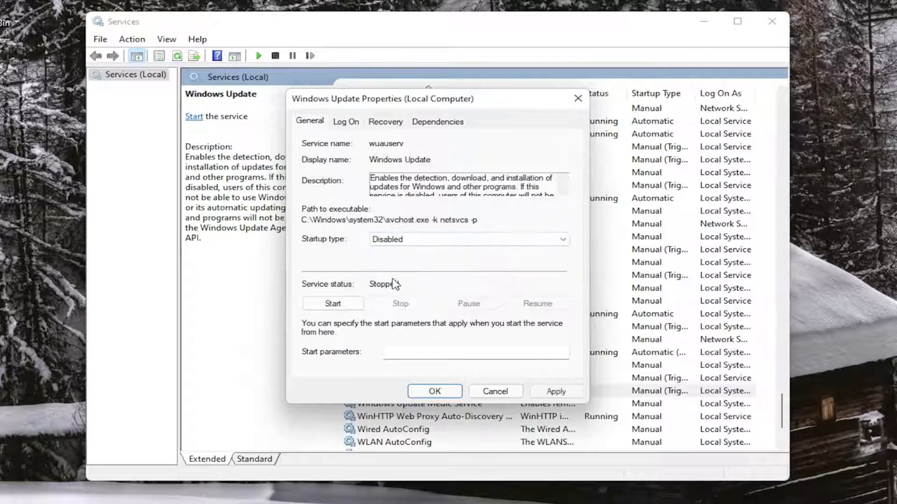
left_click(433, 392)
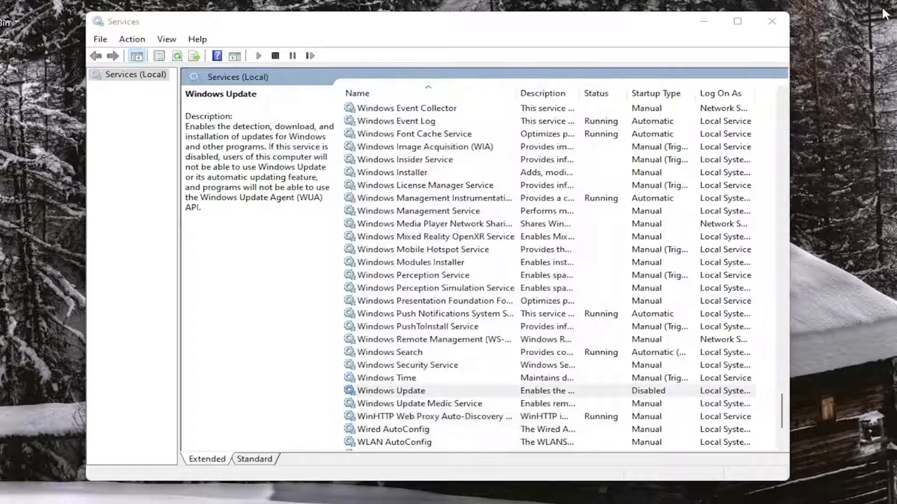
left_click(771, 21)
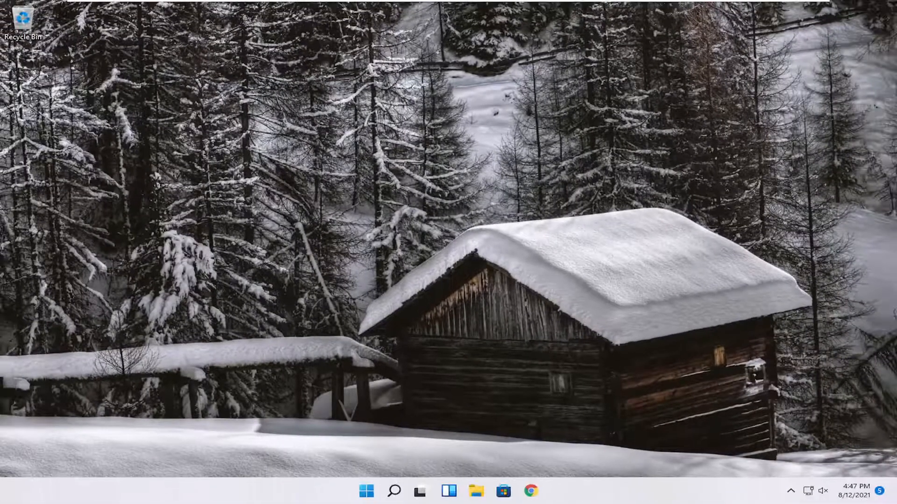